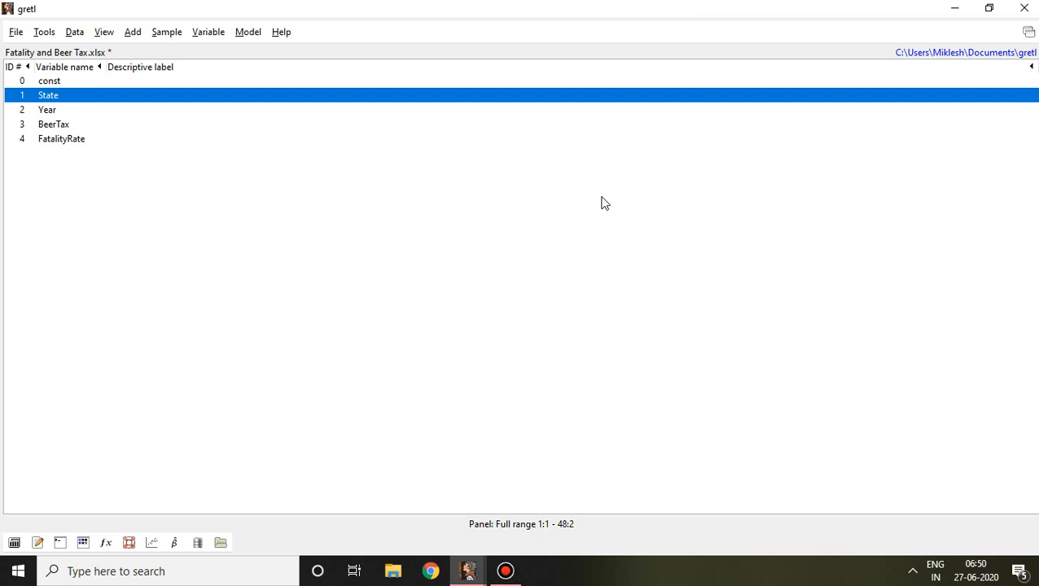
mouse_move(52, 112)
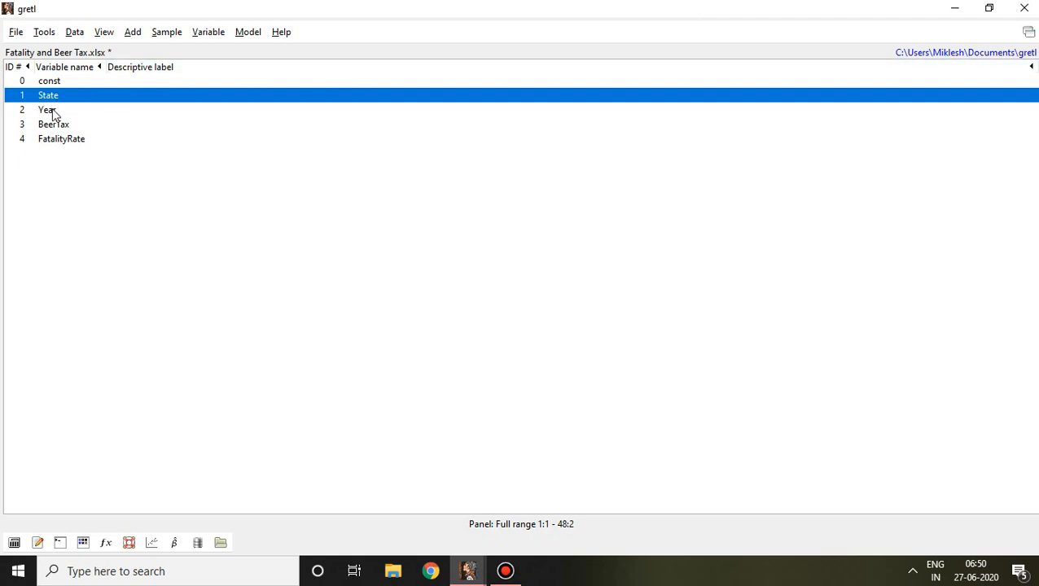
Step: View the Year series values and close the data view
double_click(46, 110)
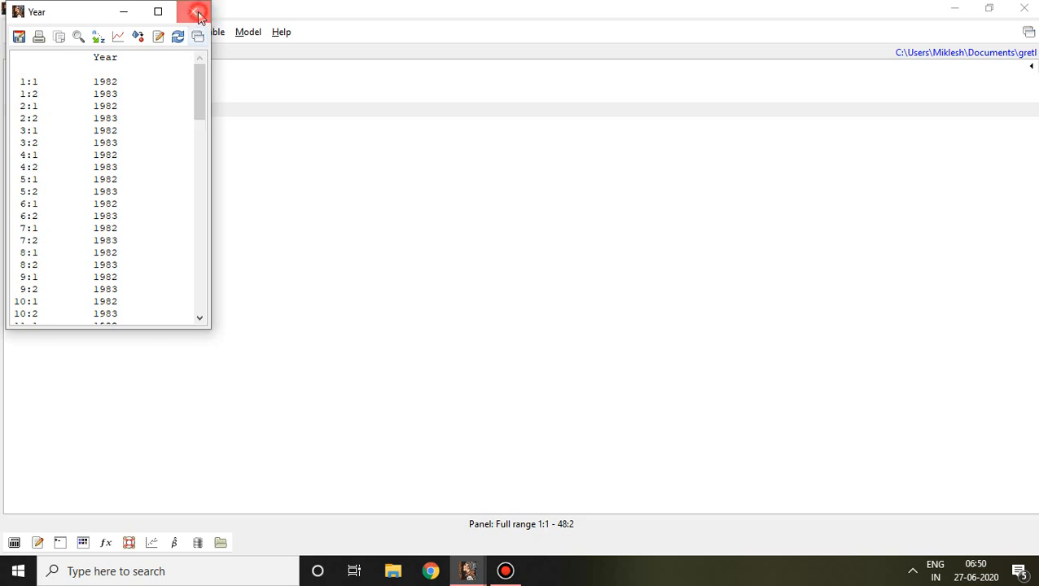
click(195, 12)
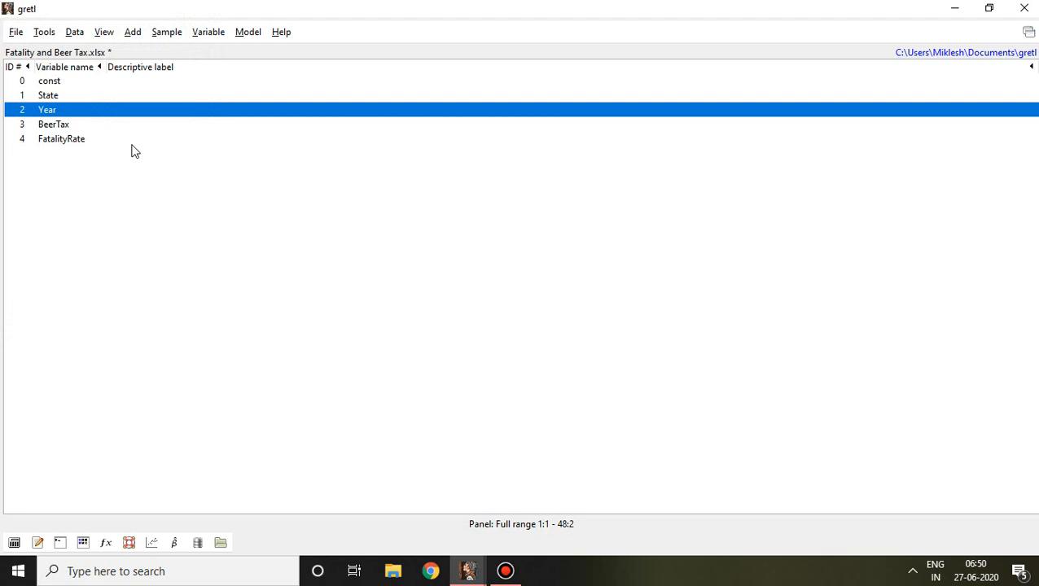
mouse_move(96, 143)
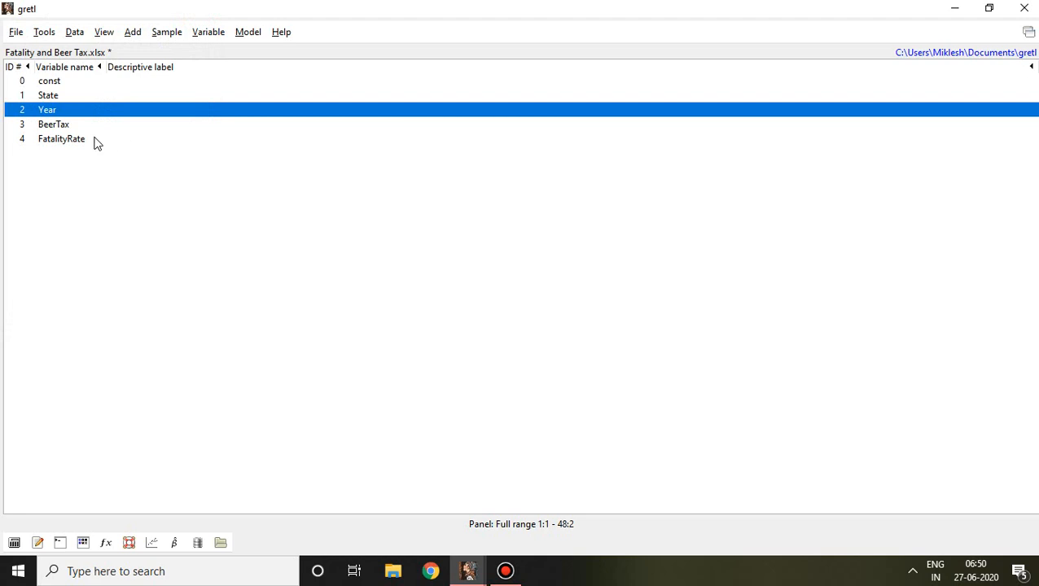
mouse_move(74, 144)
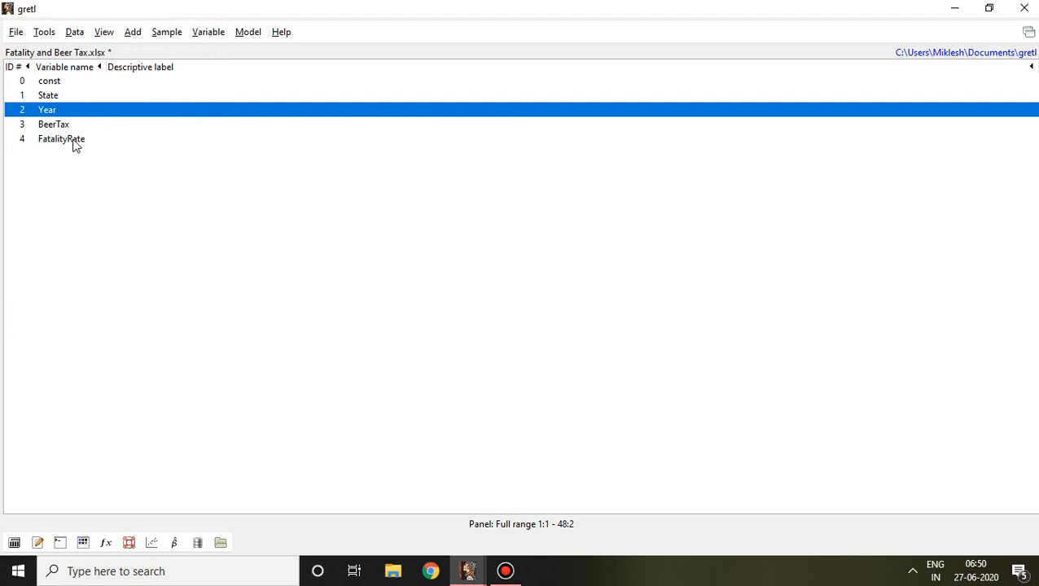
mouse_move(72, 134)
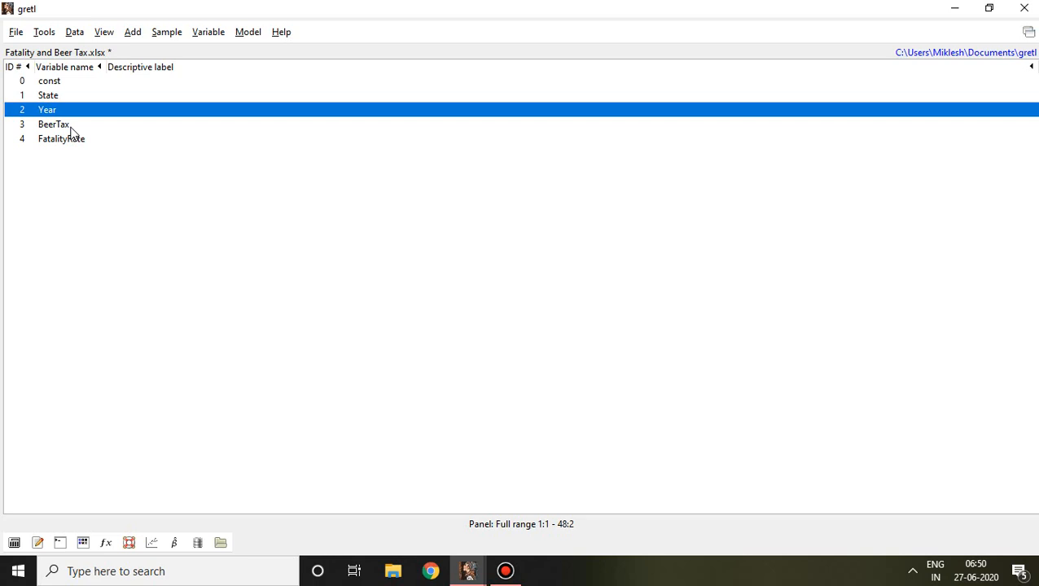
mouse_move(82, 151)
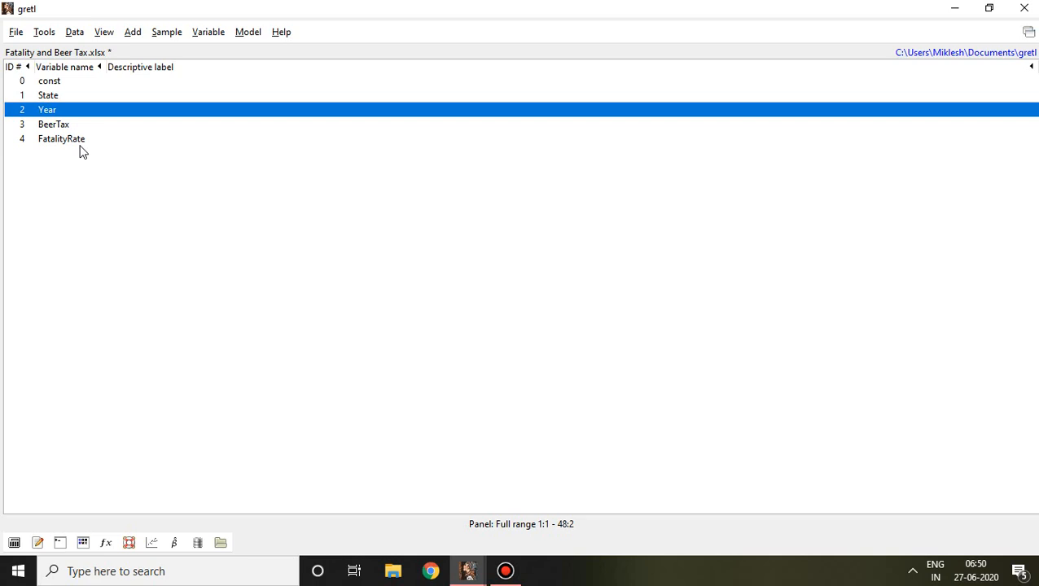
mouse_move(440, 479)
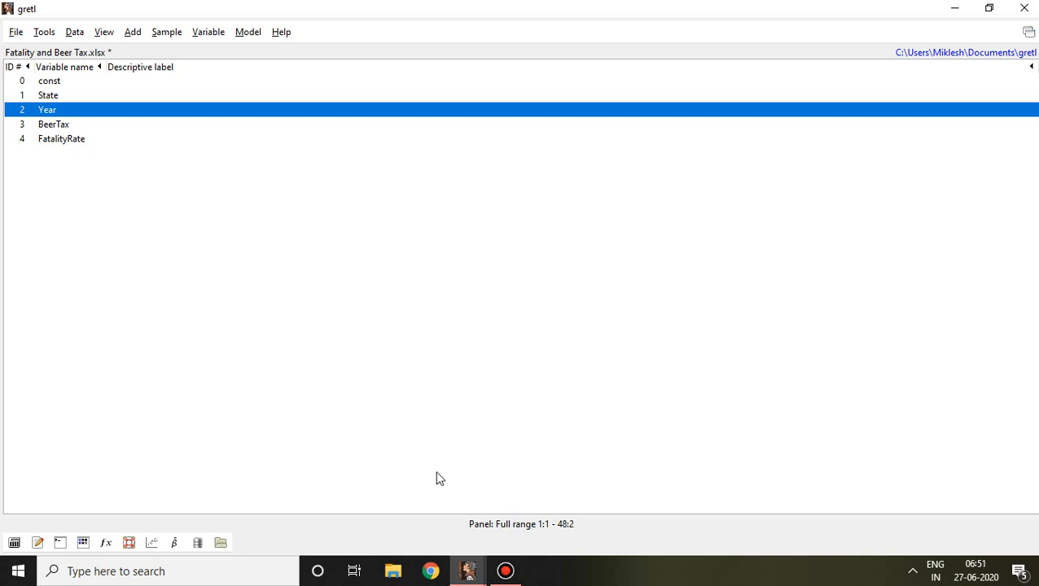
mouse_move(467, 570)
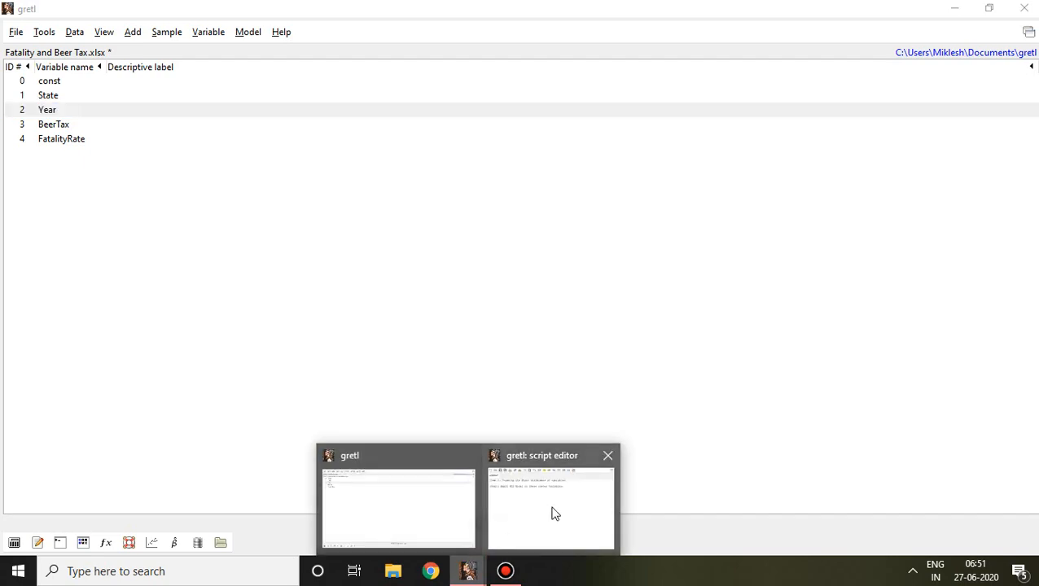
Step: Correct 'crated' to 'created' in the Step 2 note and minimize the script editor
click(551, 505)
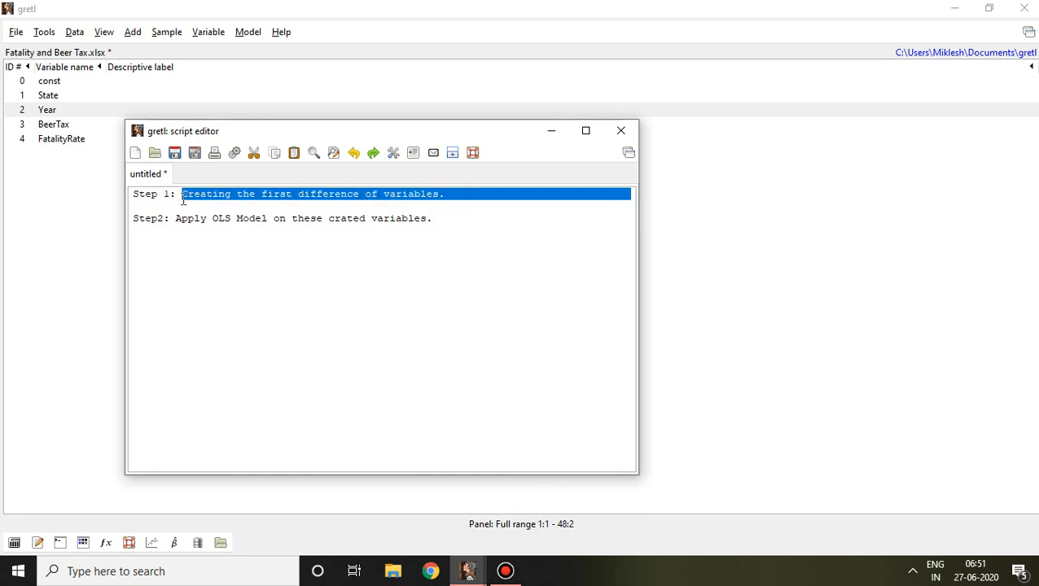
click(352, 274)
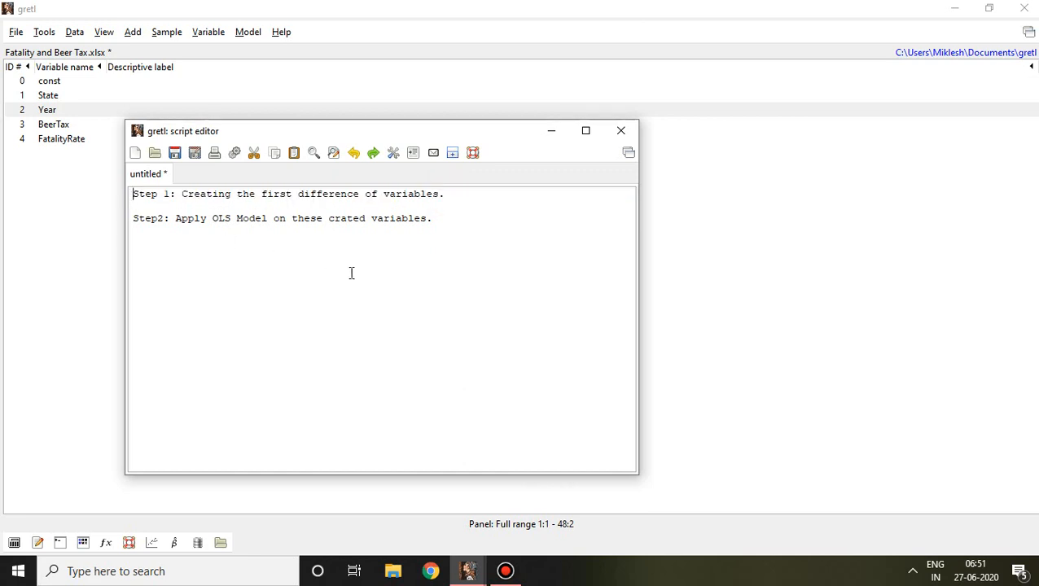
click(440, 218)
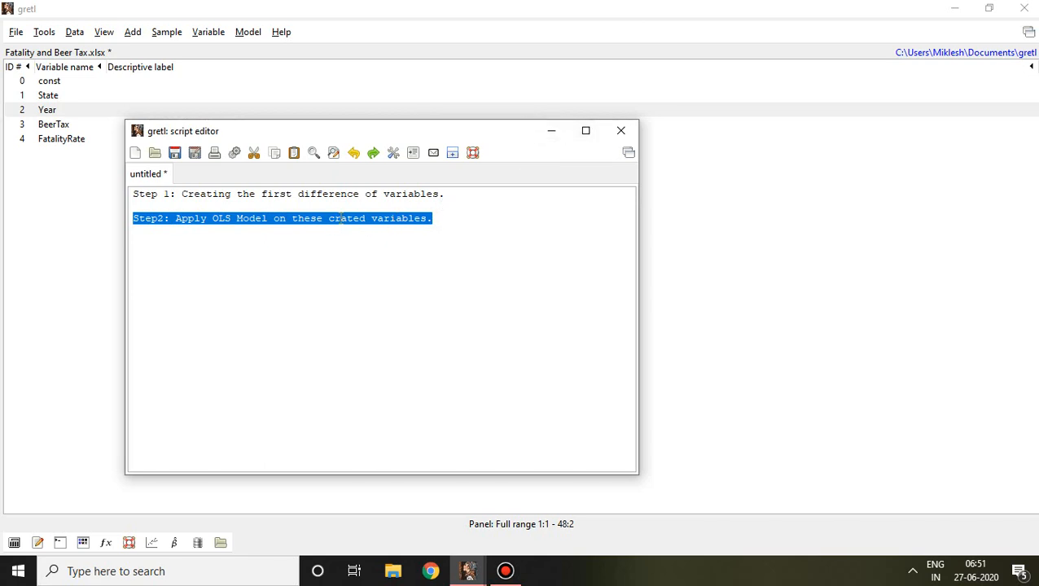
click(340, 218)
text(e)
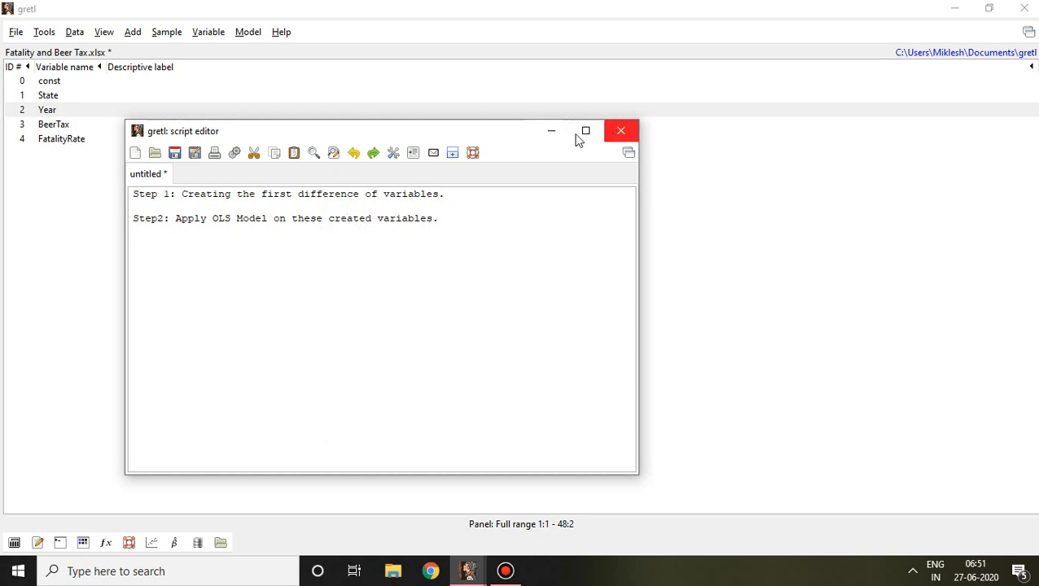
click(621, 130)
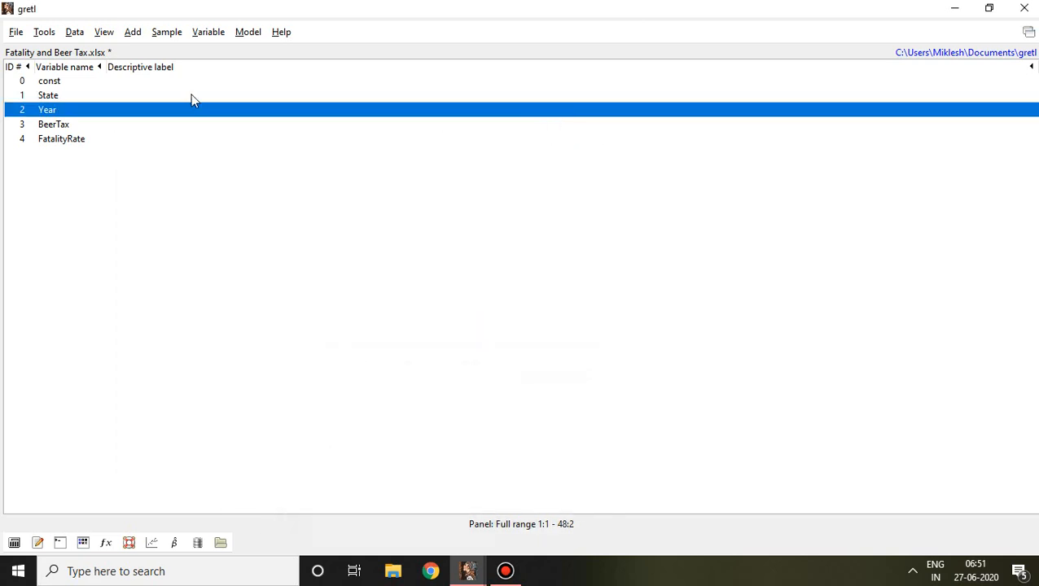
mouse_move(71, 145)
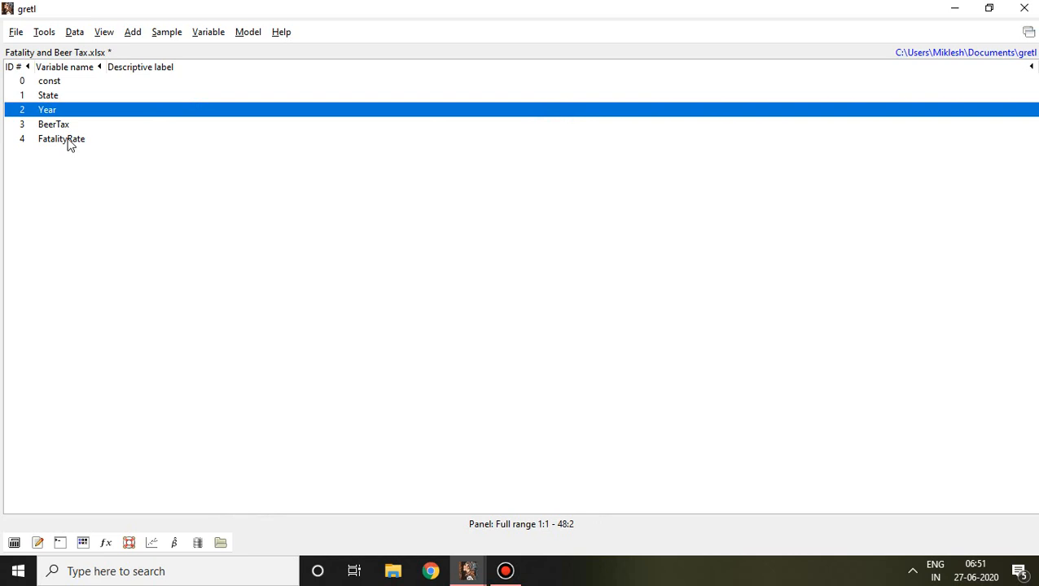
Step: Add the first difference of FatalityRate as d_FatalityRate
click(62, 139)
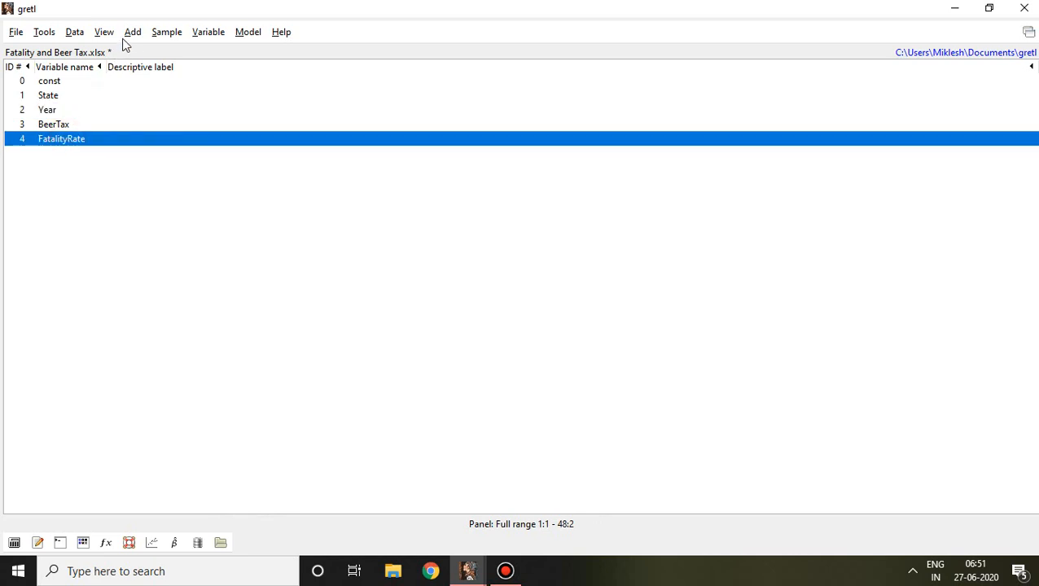
click(132, 31)
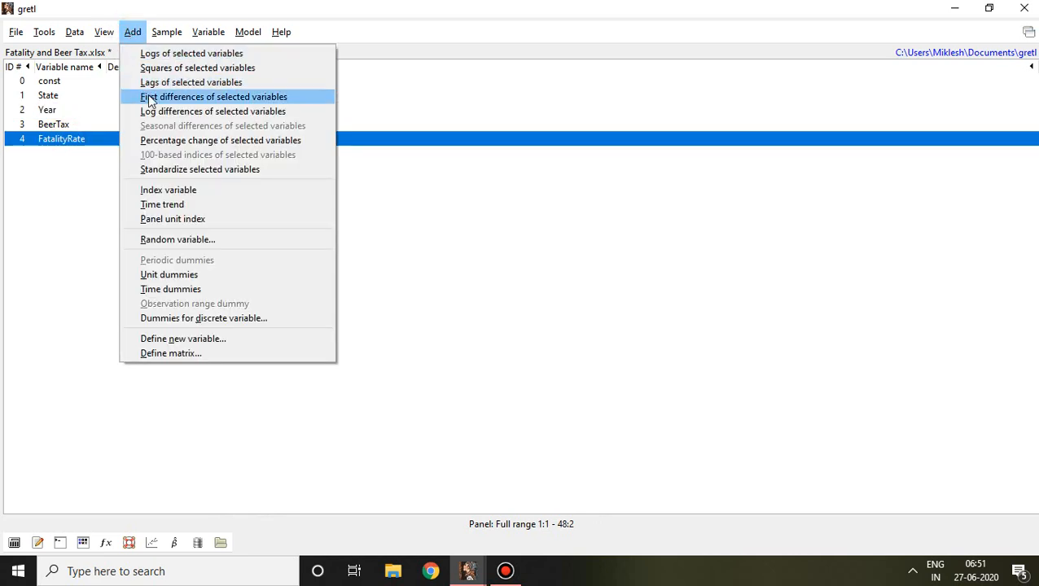
mouse_move(205, 104)
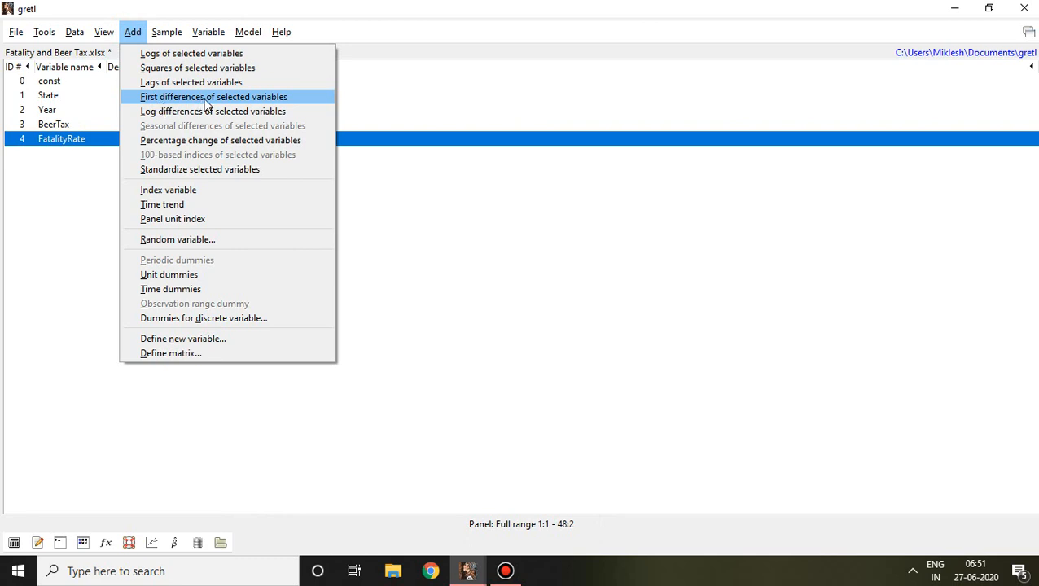
click(213, 96)
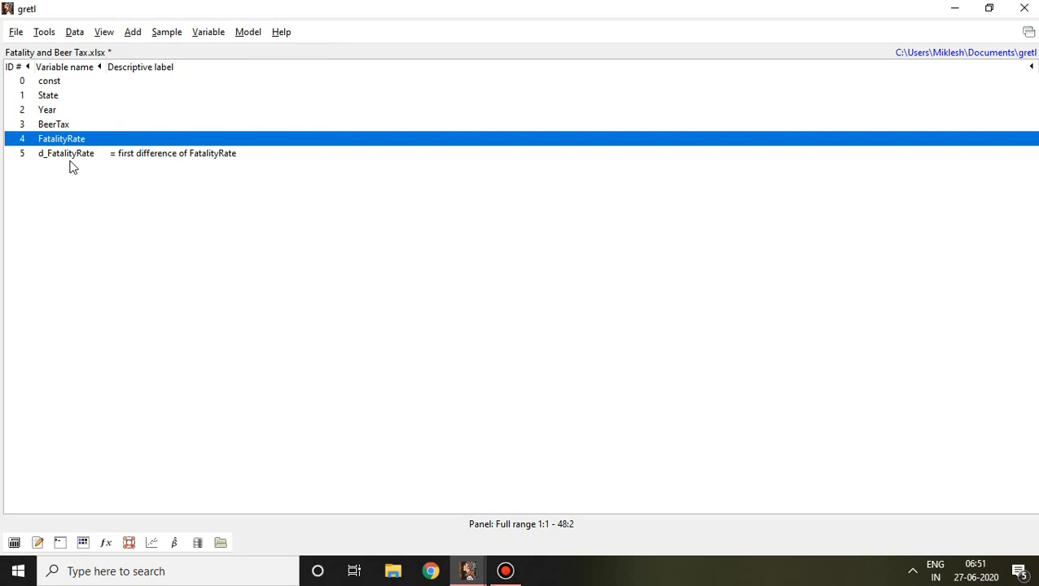
mouse_move(179, 163)
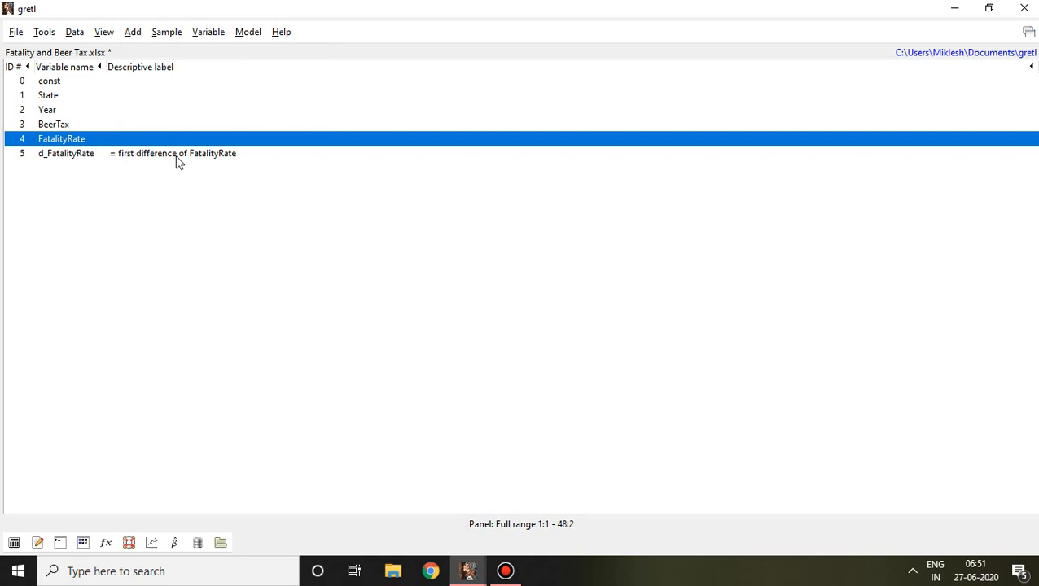
mouse_move(215, 166)
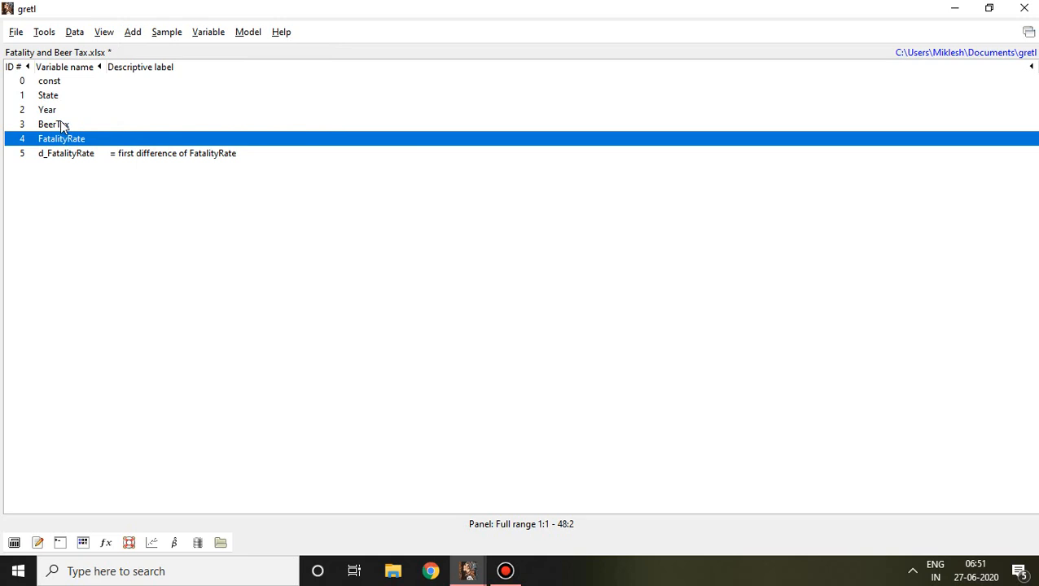
Step: Add the first difference of BeerTax as d_BeerTax
click(52, 124)
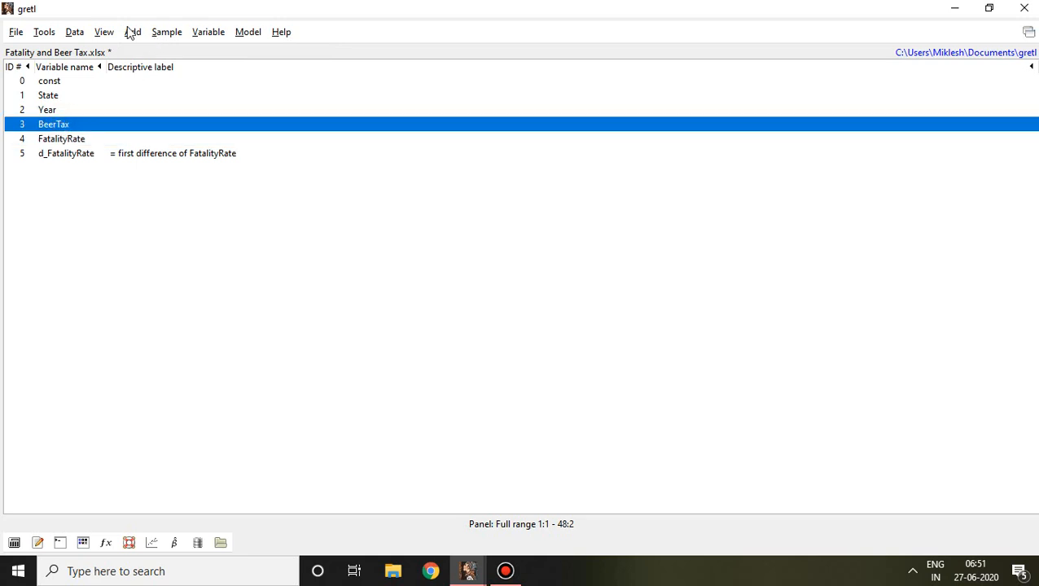
click(131, 32)
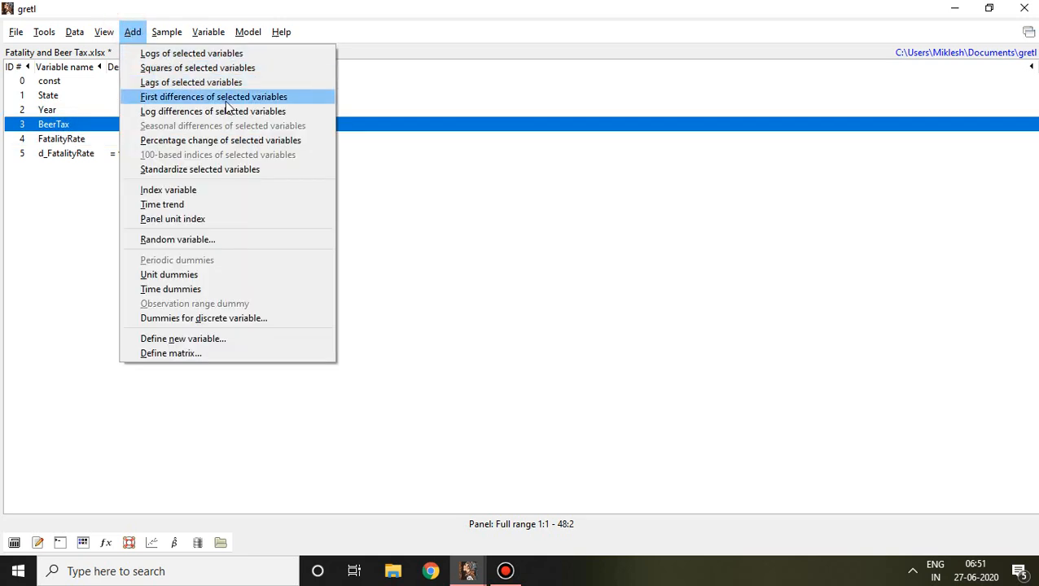
click(213, 96)
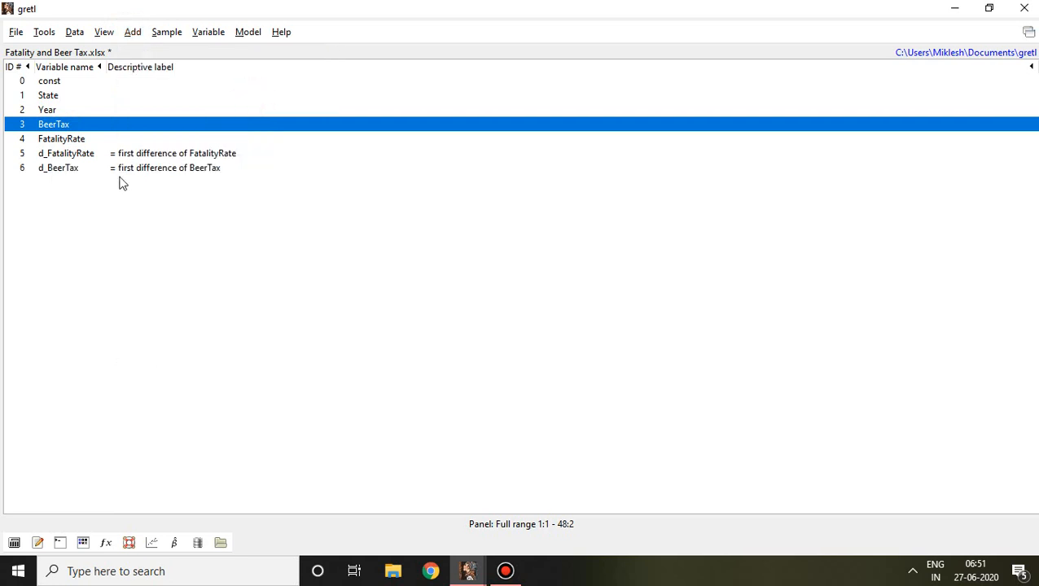
mouse_move(81, 179)
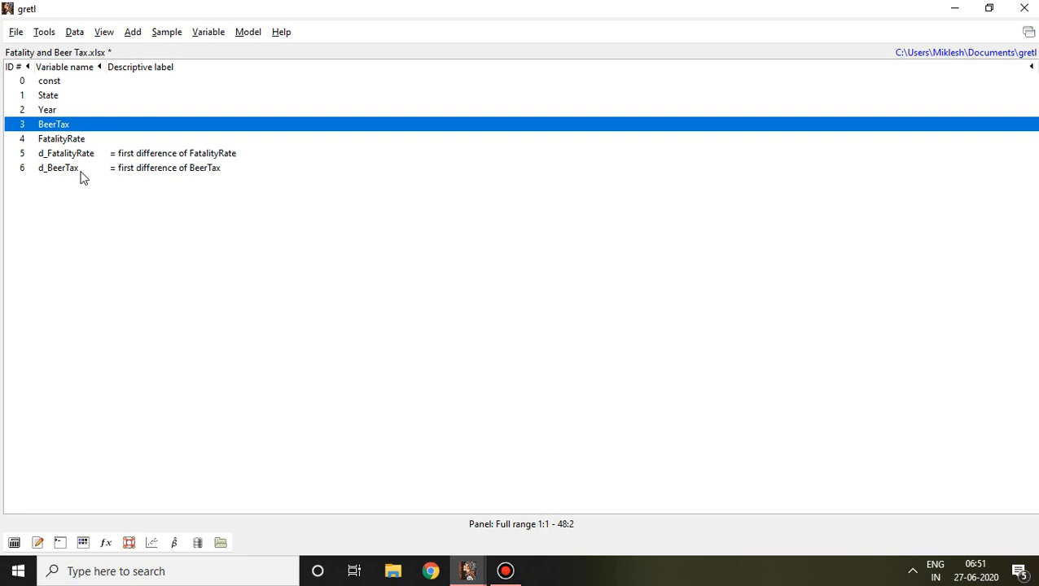
mouse_move(156, 88)
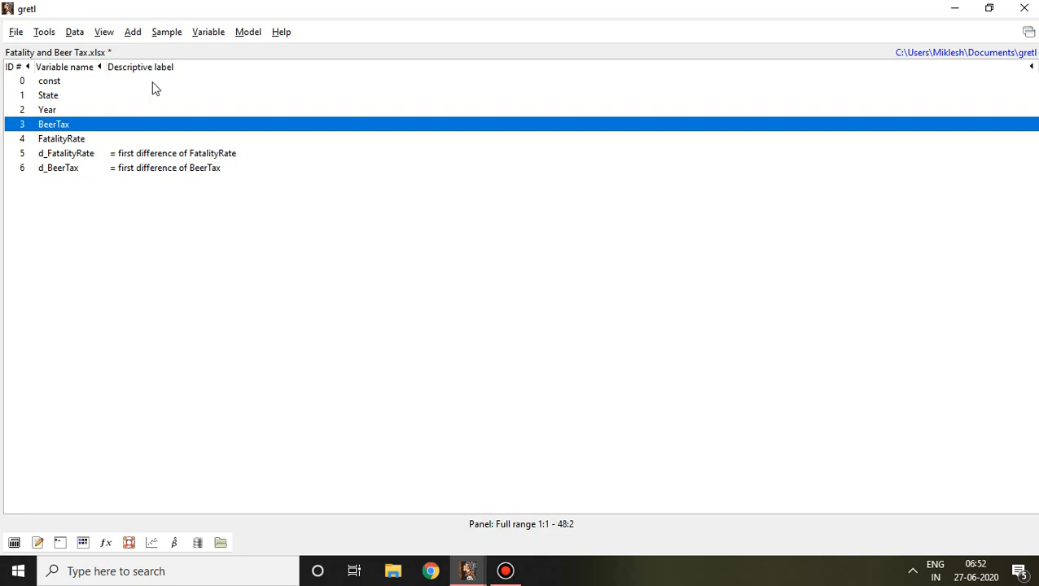
Step: Start an Ordinary Least Squares specification with d_FatalityRate as dependent variable
click(248, 33)
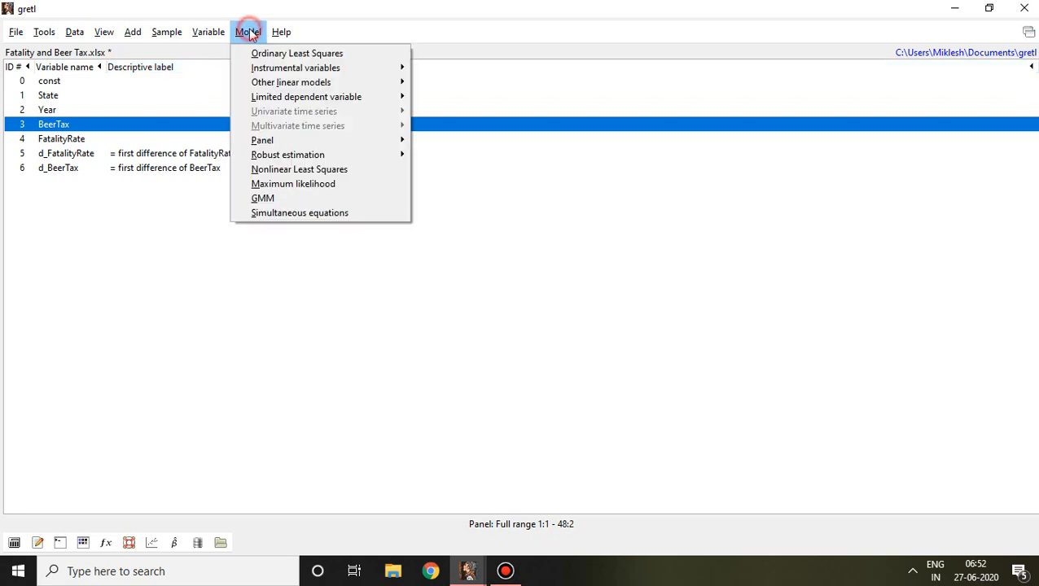
mouse_move(297, 52)
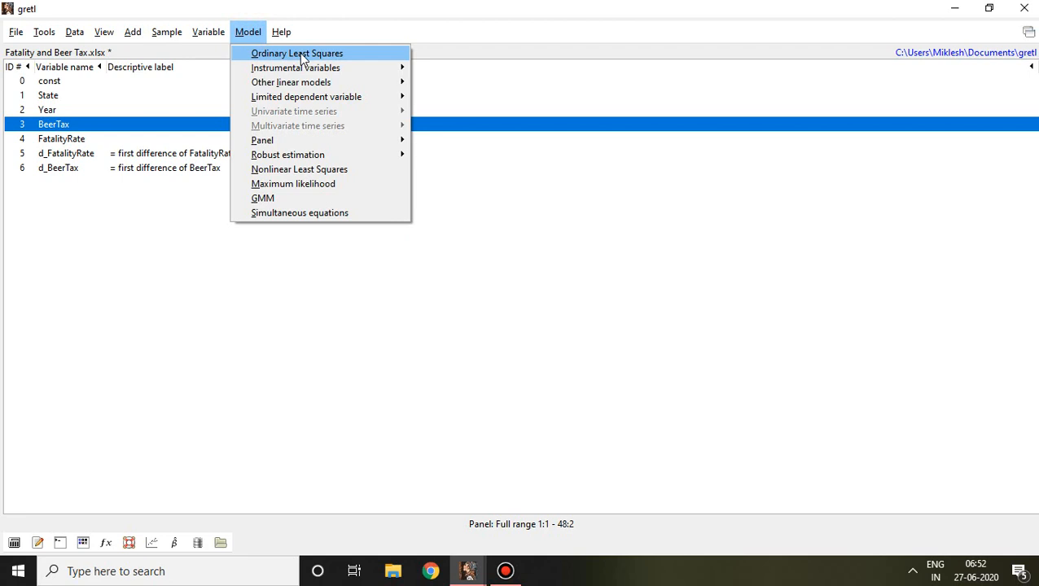
click(297, 52)
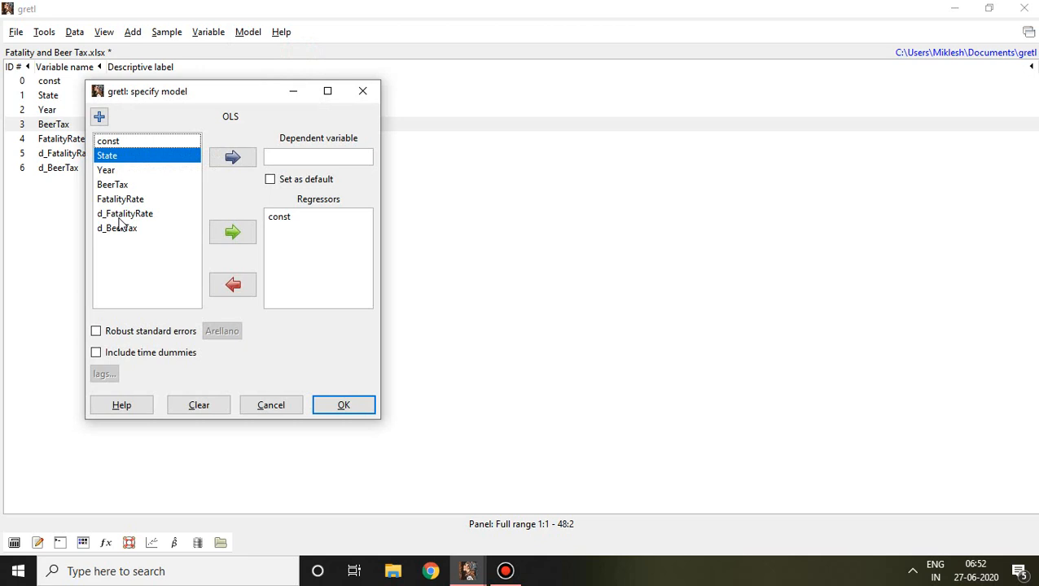
click(123, 213)
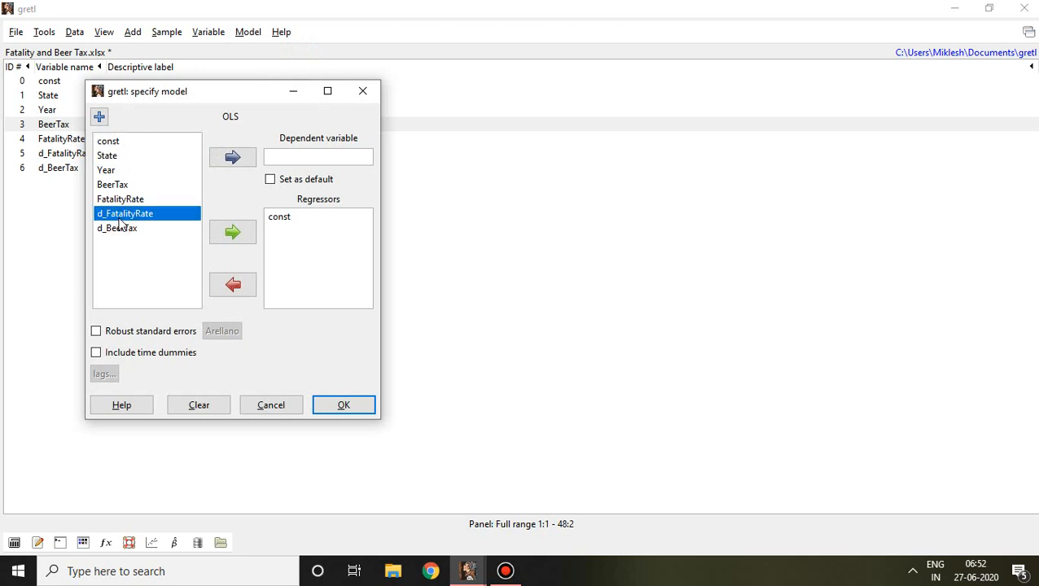
click(231, 157)
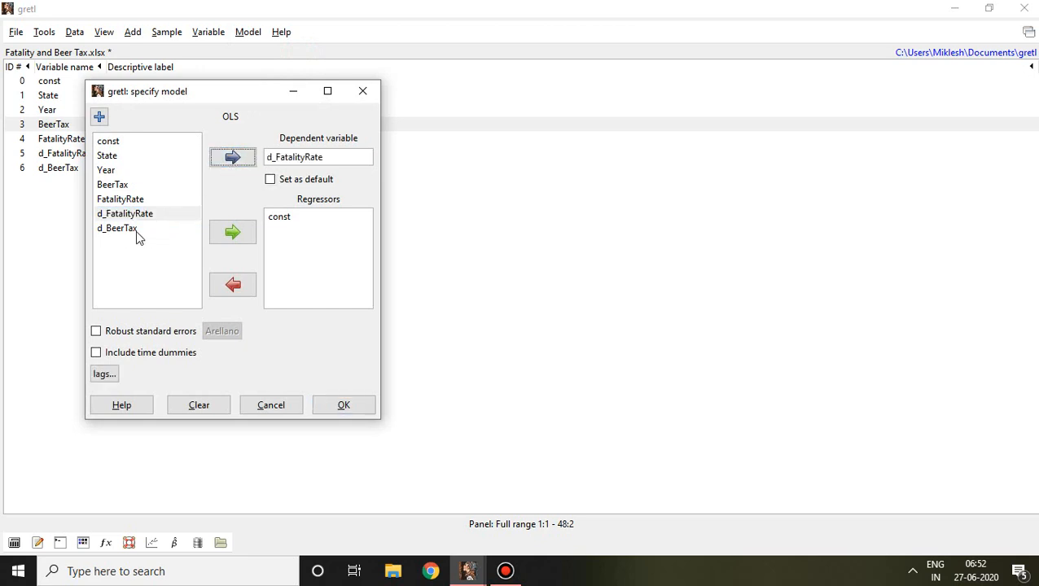
Step: Add d_BeerTax to the regressors and estimate the pooled OLS model
click(117, 228)
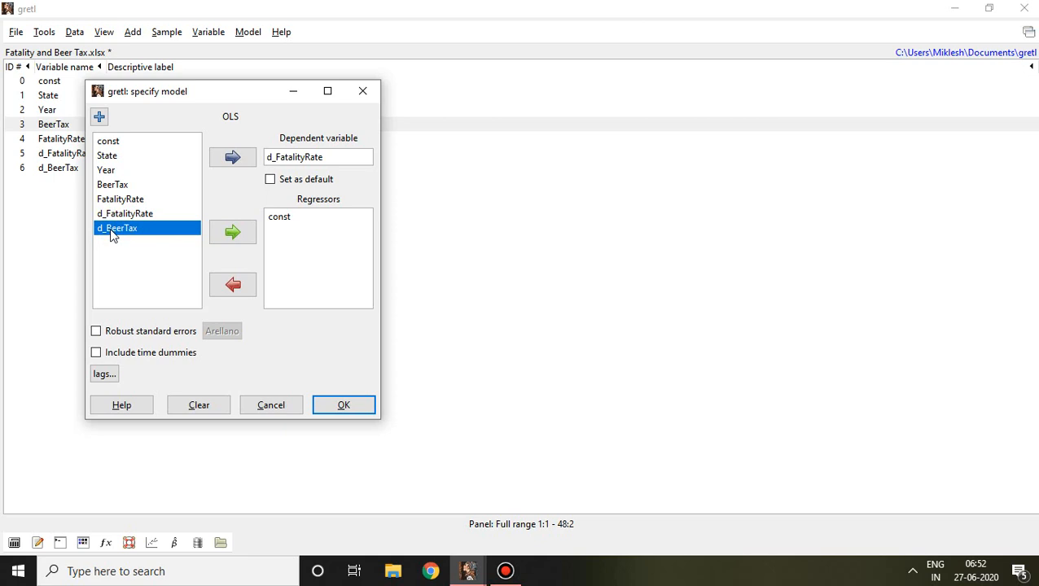
click(233, 232)
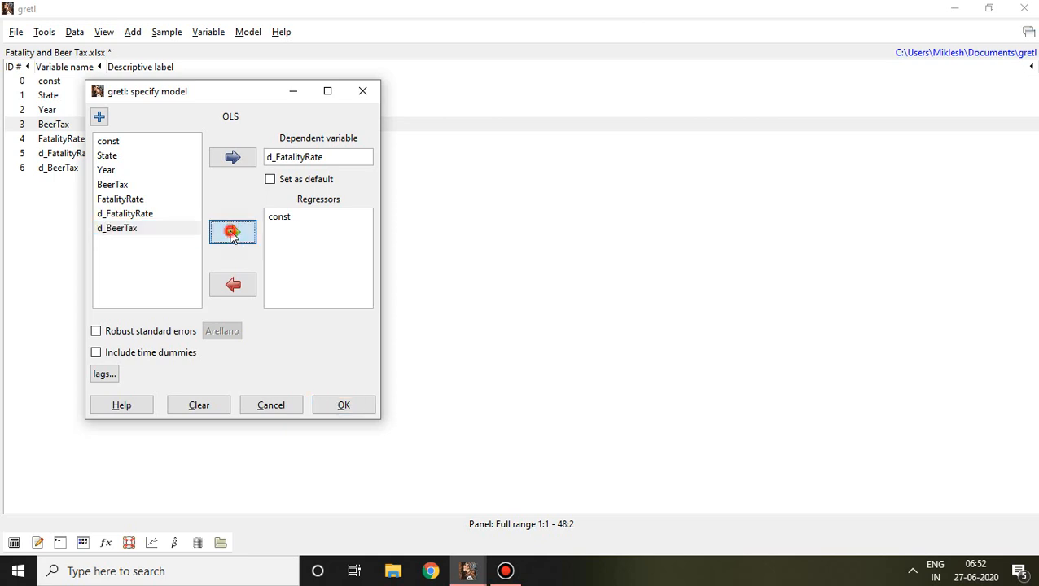
click(233, 231)
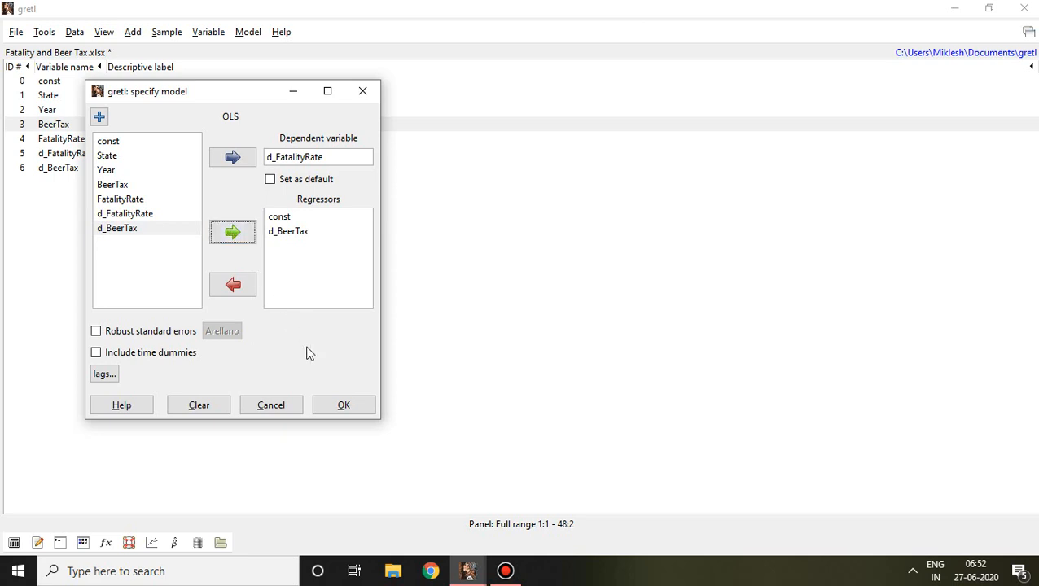
click(343, 404)
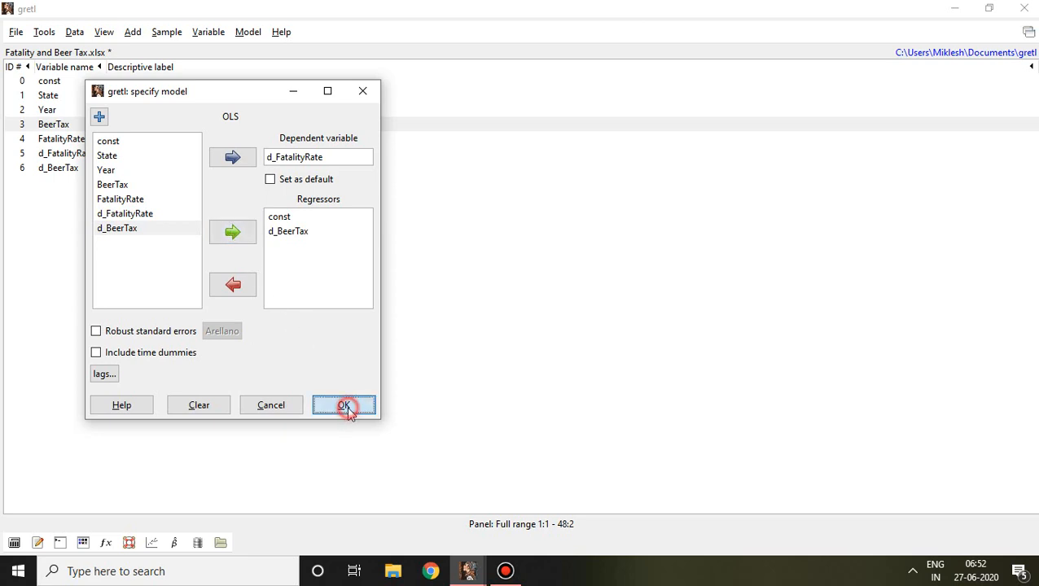
click(343, 404)
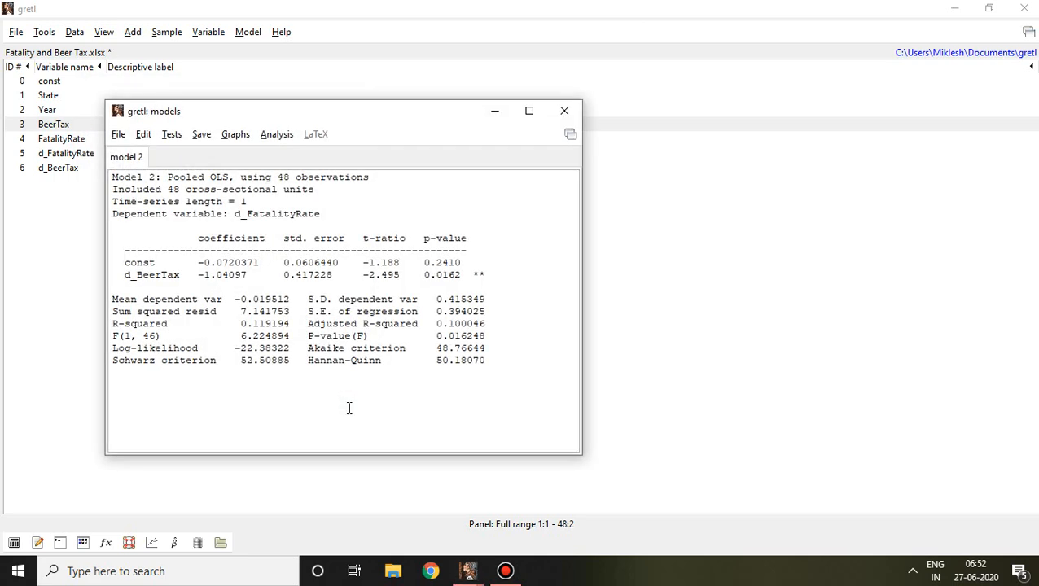
Step: Maximize the results window and highlight the d_BeerTax coefficient row
click(527, 111)
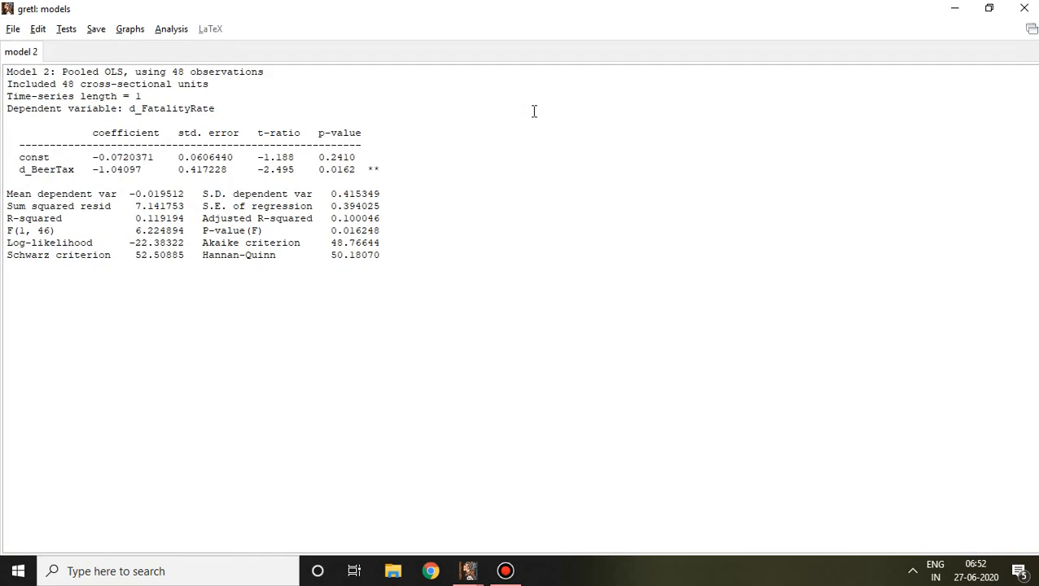
mouse_move(420, 156)
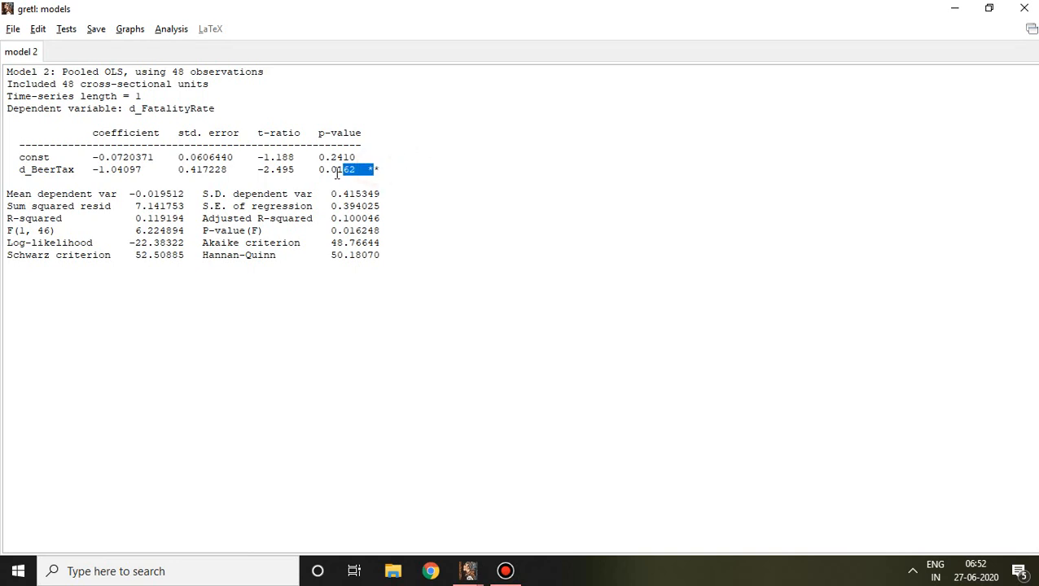
drag(345, 170, 198, 169)
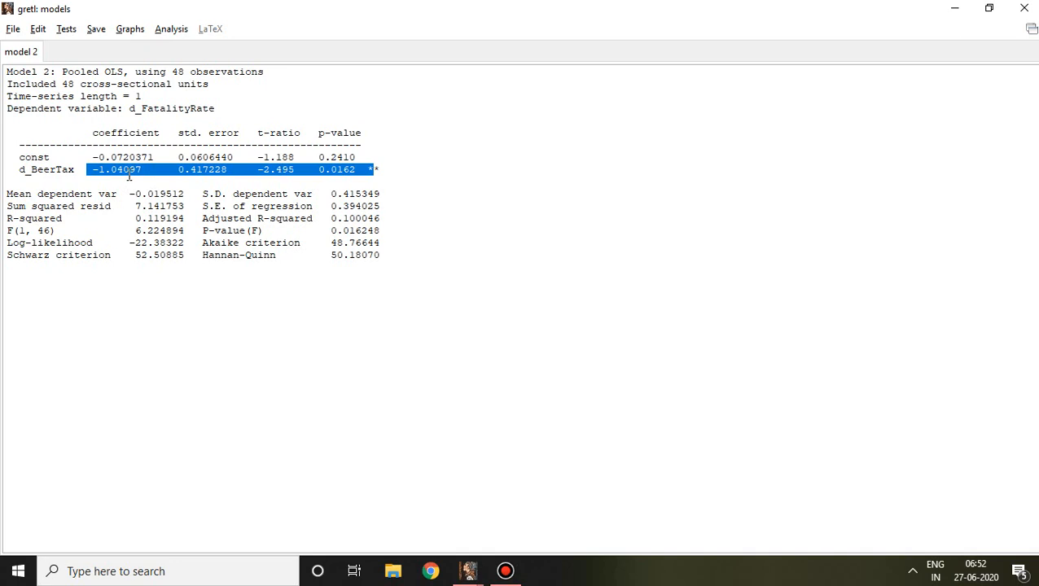
mouse_move(381, 164)
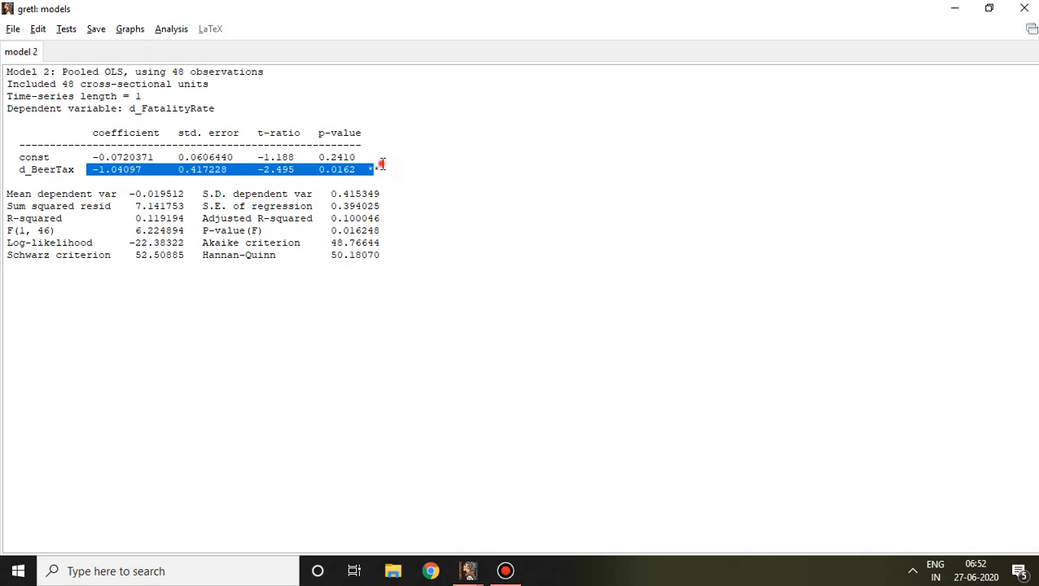
click(374, 163)
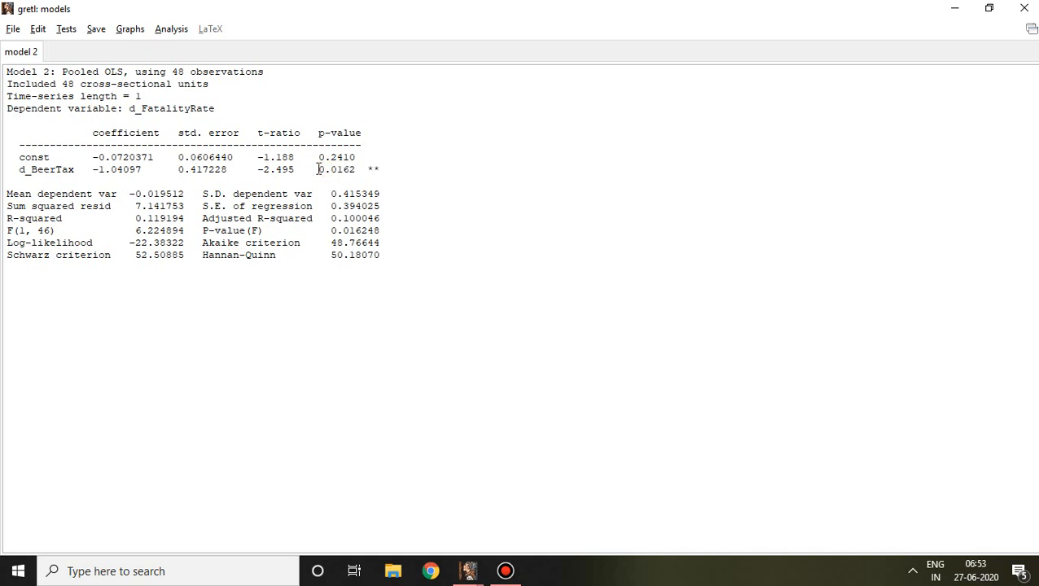
mouse_move(390, 247)
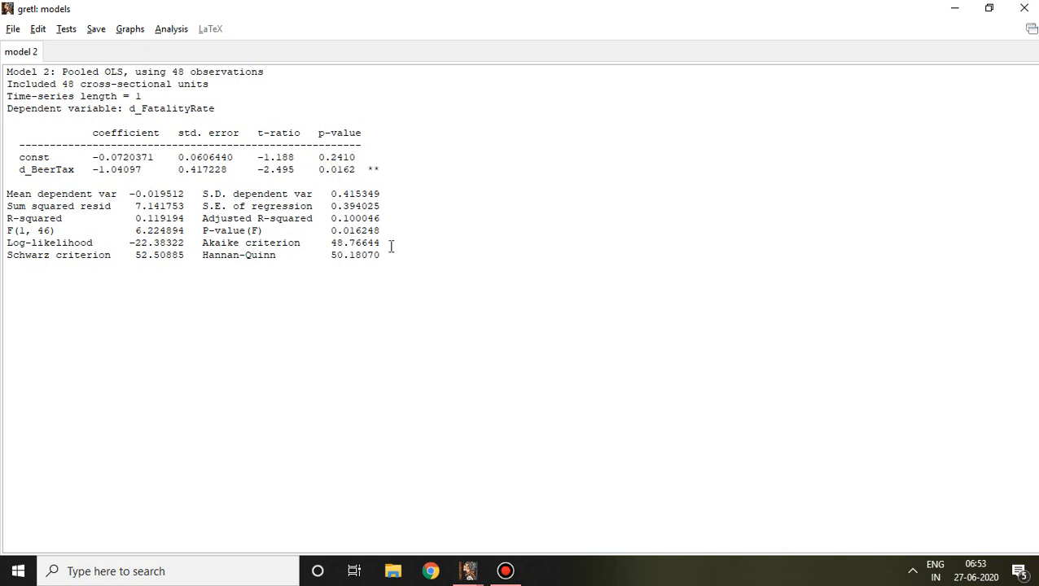
Step: Highlight the P-value(F) figure 0.016248 to point it out
double_click(365, 232)
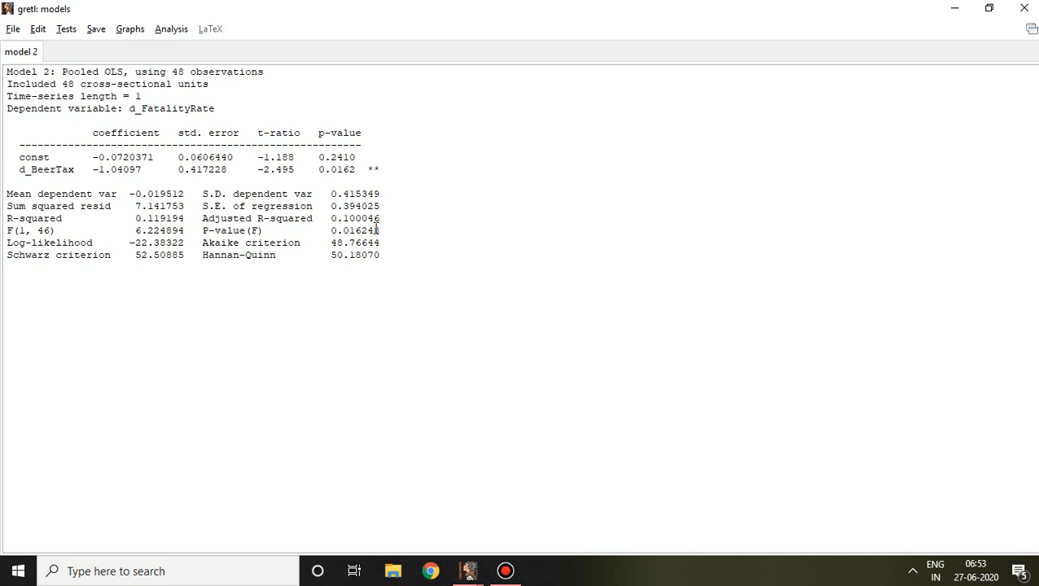
double_click(334, 231)
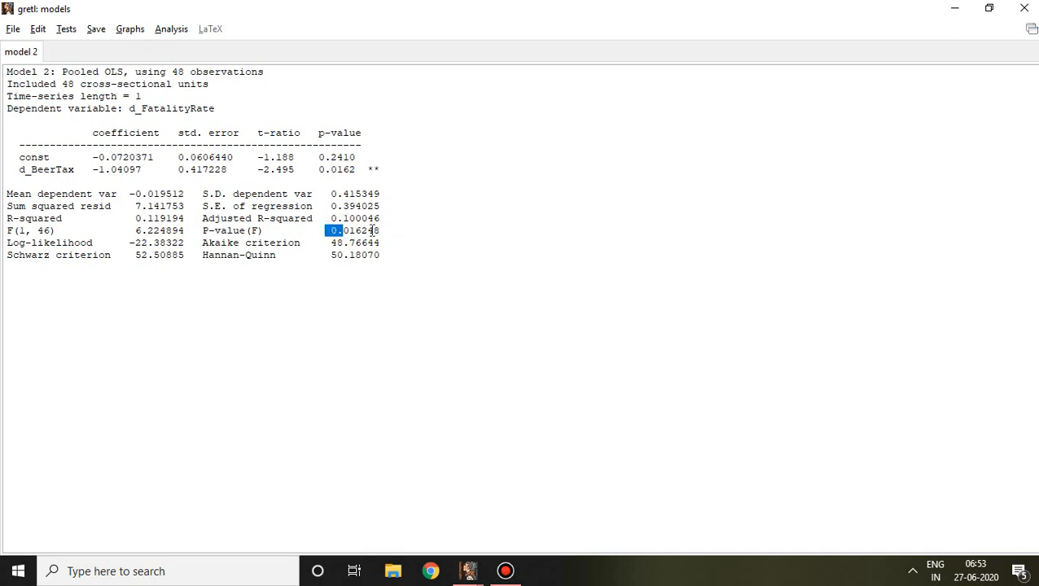
double_click(353, 231)
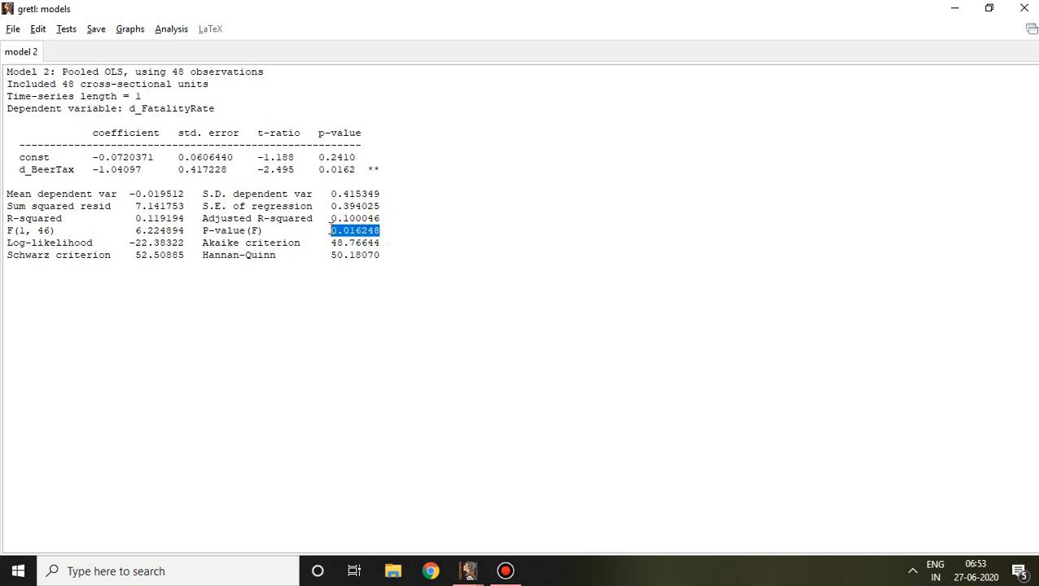
click(353, 232)
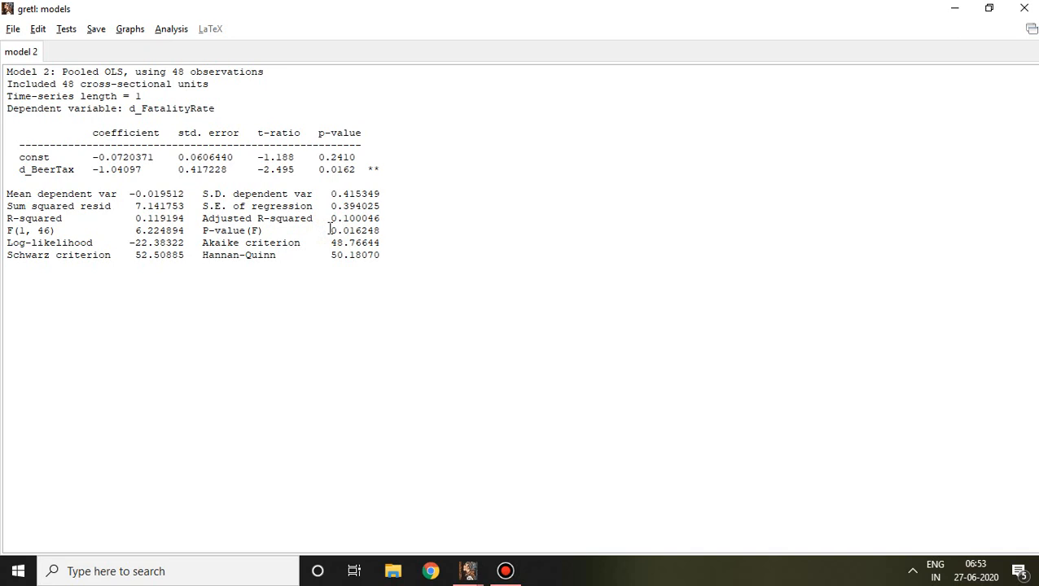